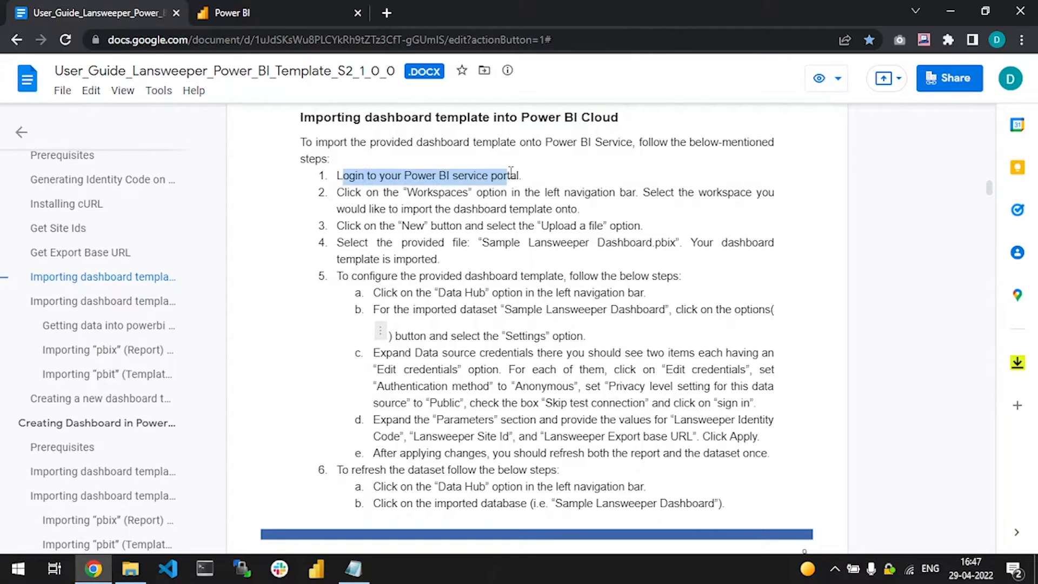
# Step: Import Sample Lansweeper Dashboard.pbix into the Demo Video workspace, following the setup guide
pyautogui.click(232, 13)
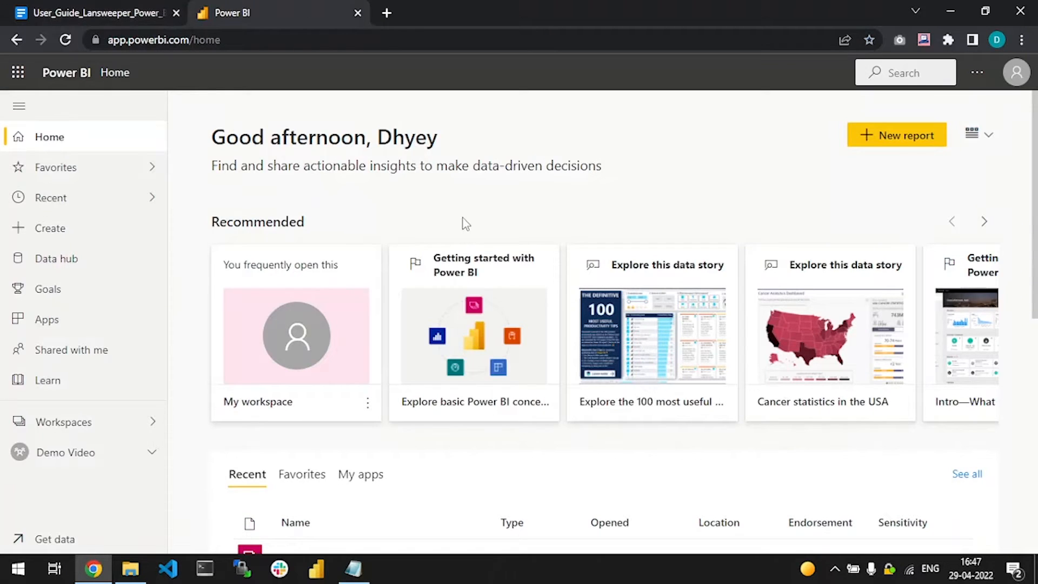
pyautogui.moveTo(543, 197)
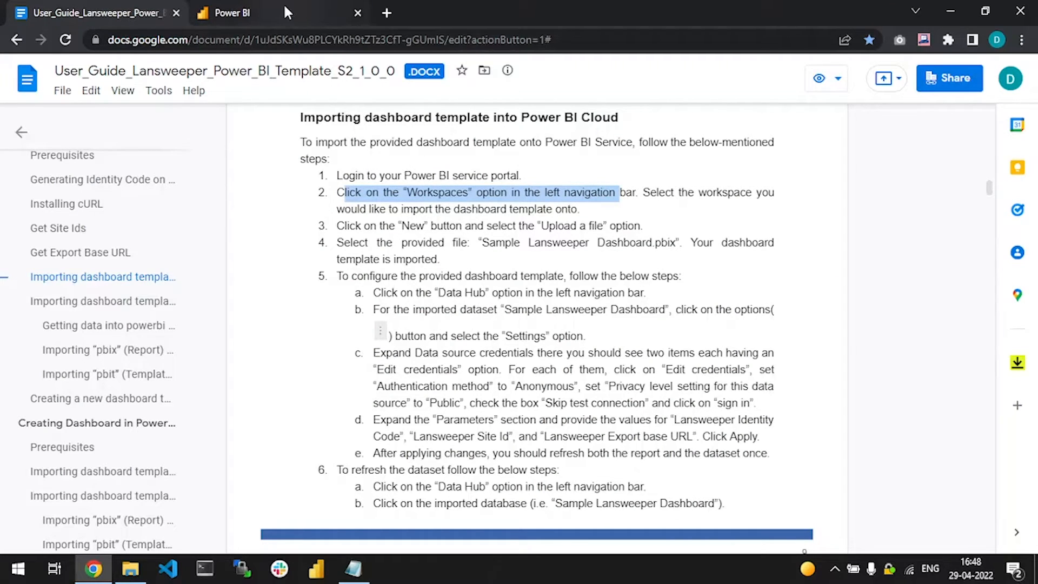
pyautogui.click(229, 13)
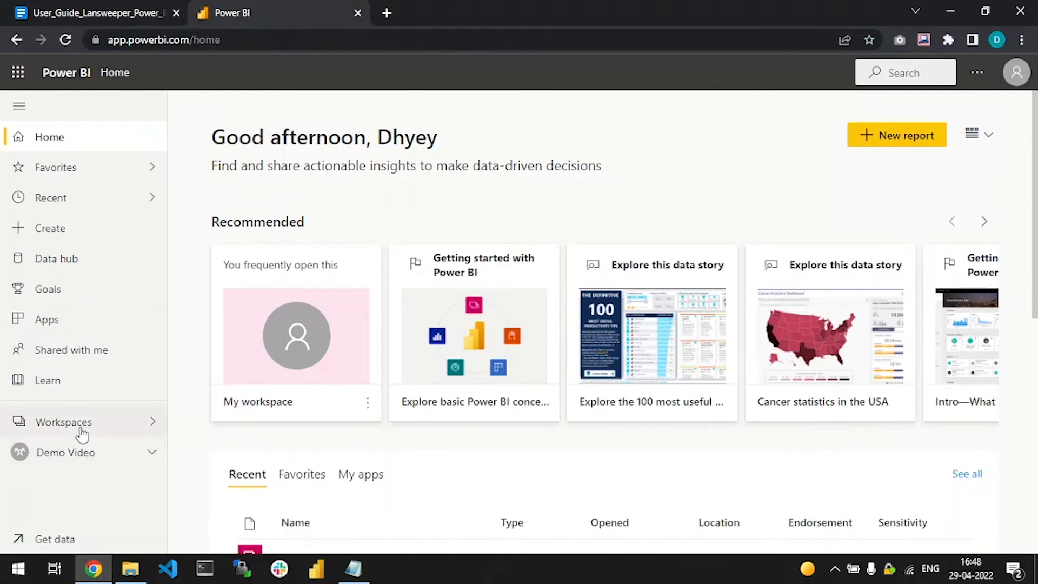
pyautogui.click(66, 452)
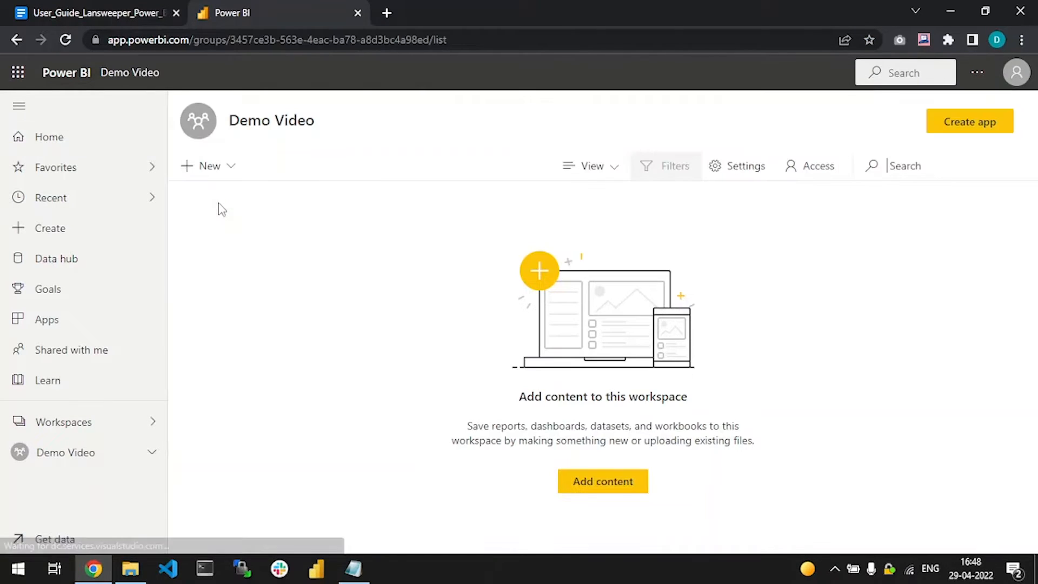
pyautogui.click(96, 13)
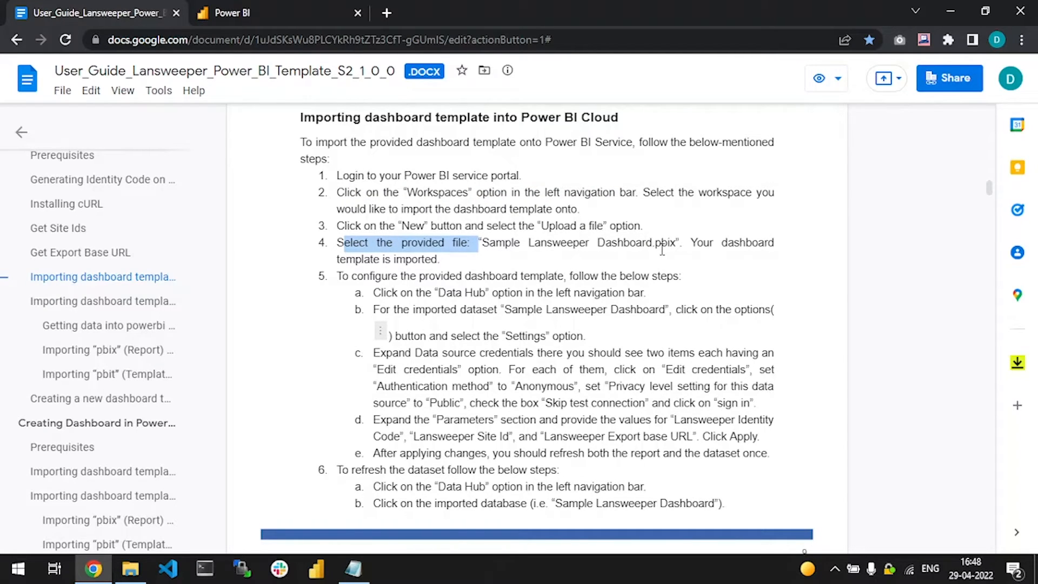
pyautogui.click(232, 13)
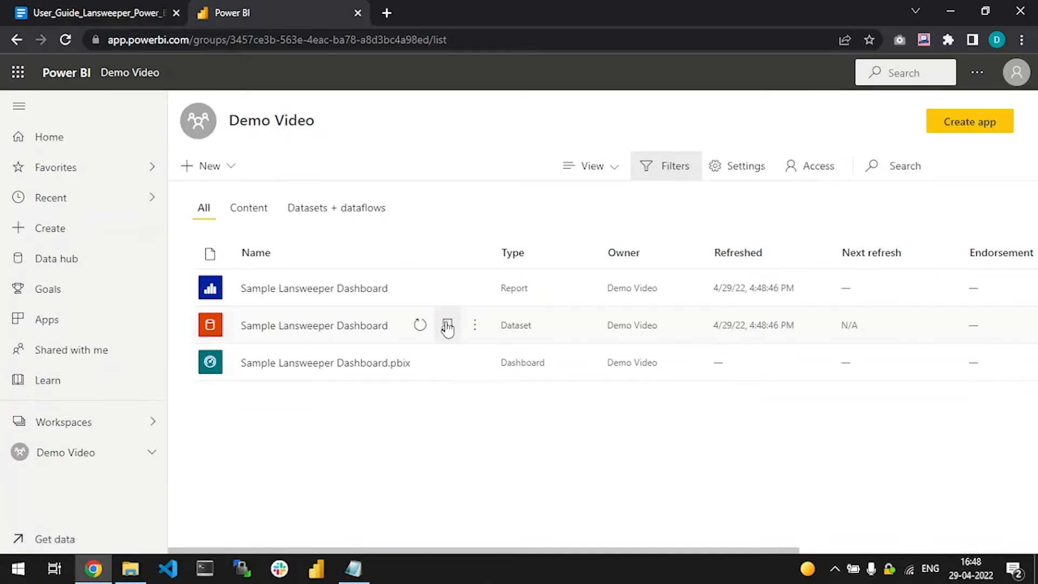
pyautogui.moveTo(493, 490)
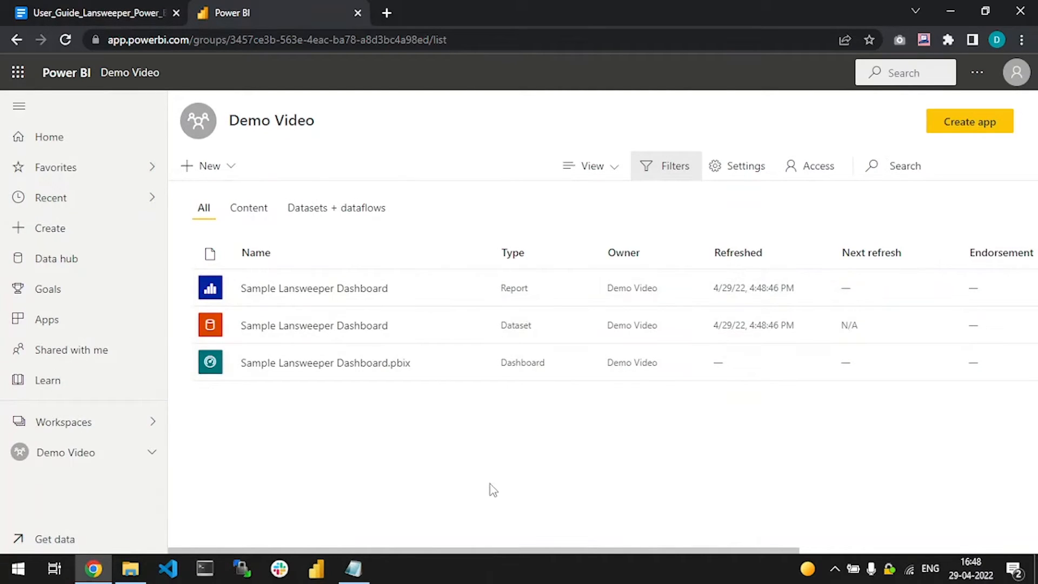
# Step: Locate the Sample Lansweeper Dashboard dataset in the Data hub and its settings
pyautogui.click(93, 13)
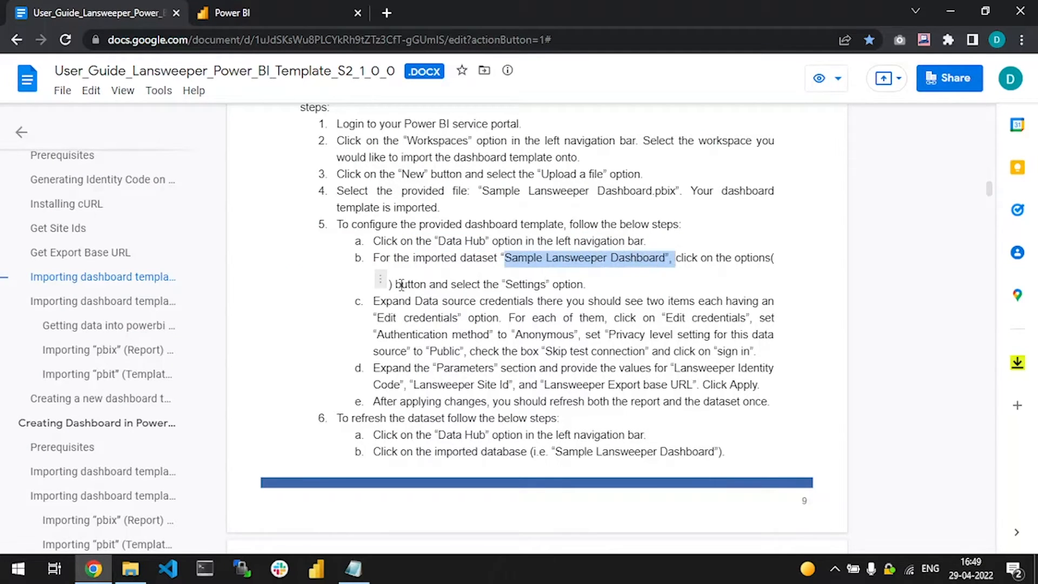
pyautogui.click(234, 13)
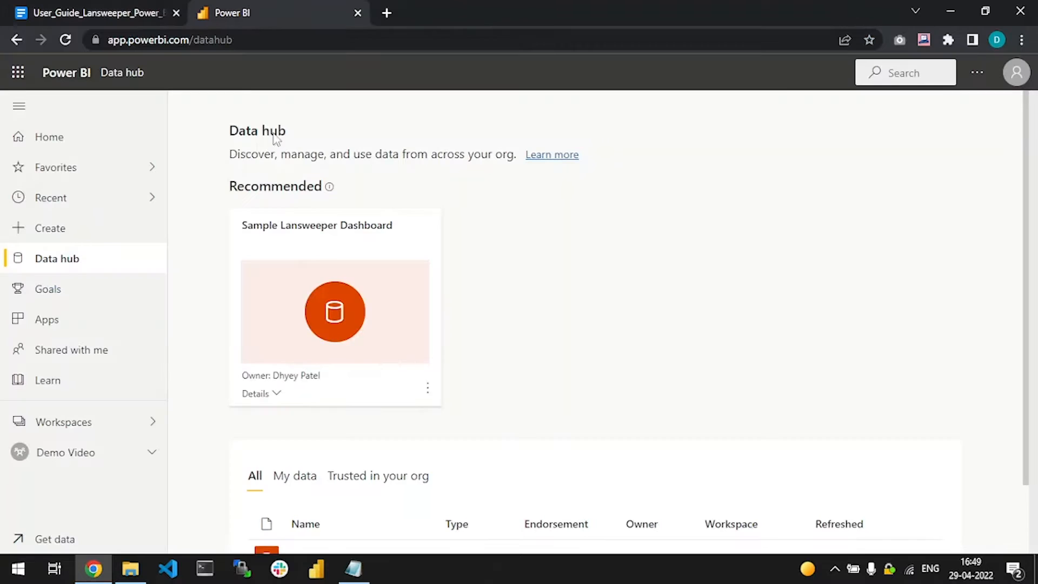
pyautogui.scroll(-3)
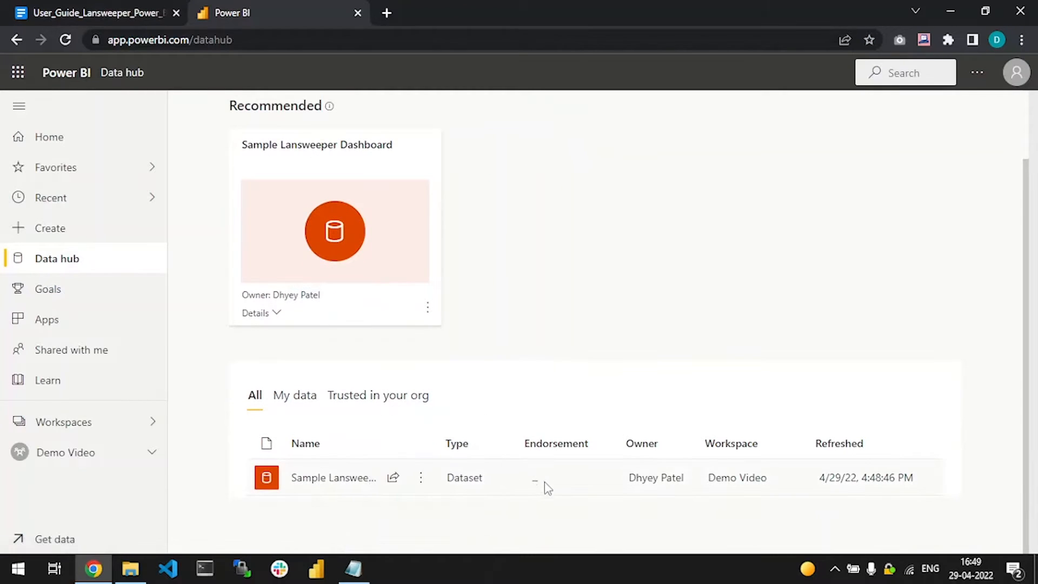
pyautogui.click(93, 13)
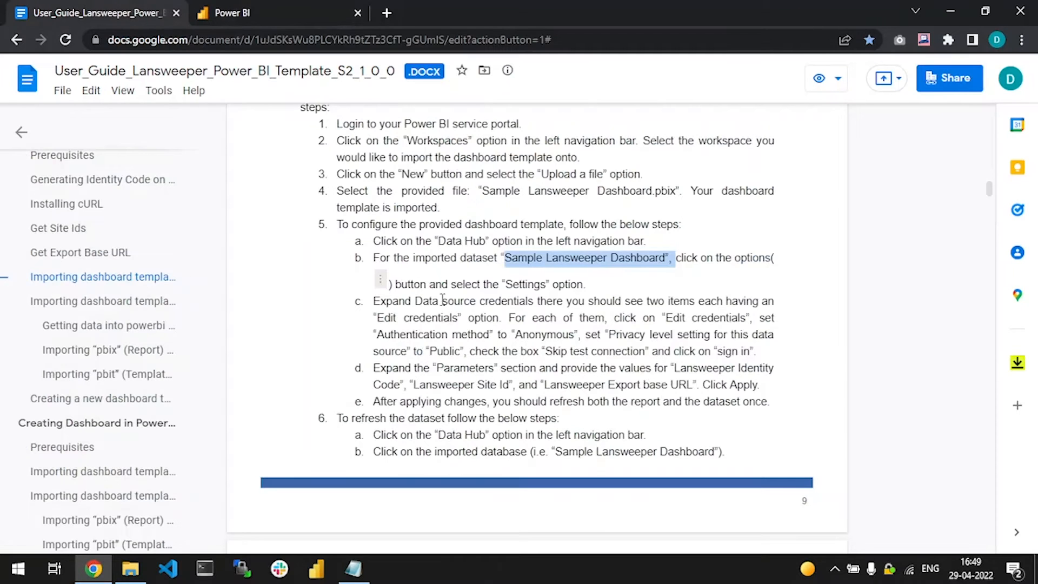
# Step: Expand Data source credentials, listing the two web sources to be signed in anonymously with test skipped
pyautogui.doubleClick(440, 302)
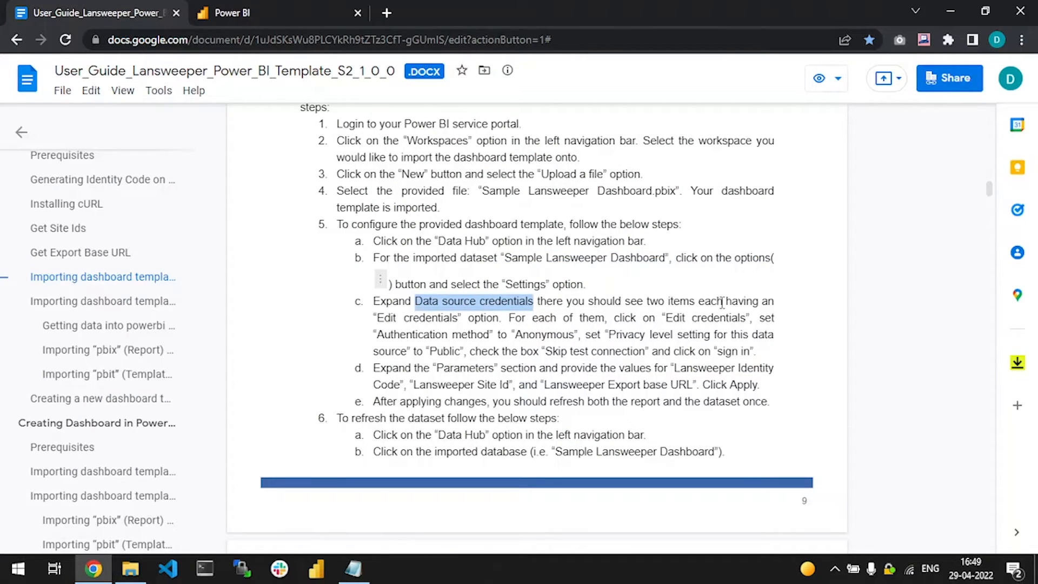
pyautogui.moveTo(490, 324)
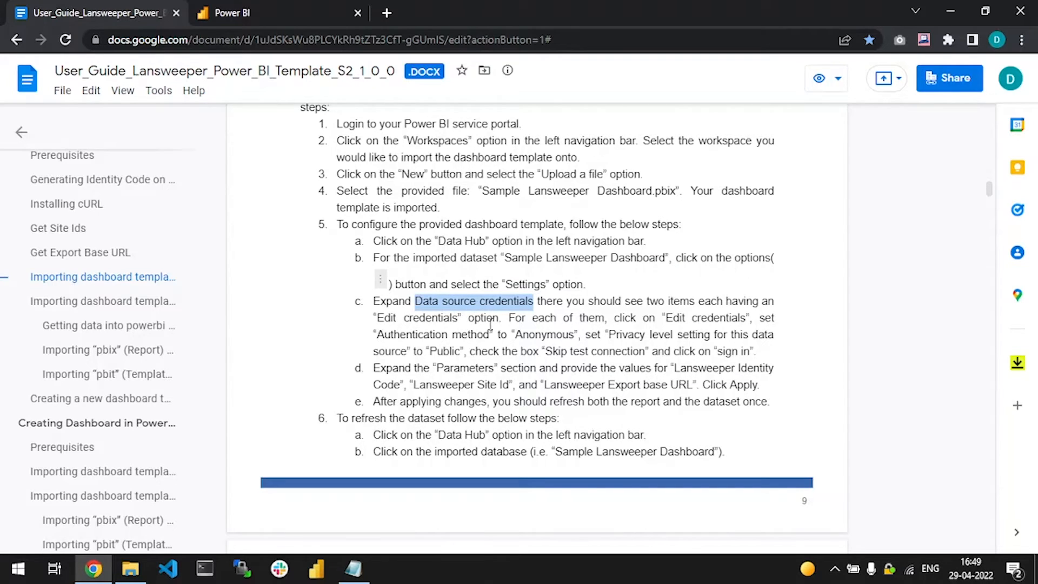
pyautogui.moveTo(618, 313)
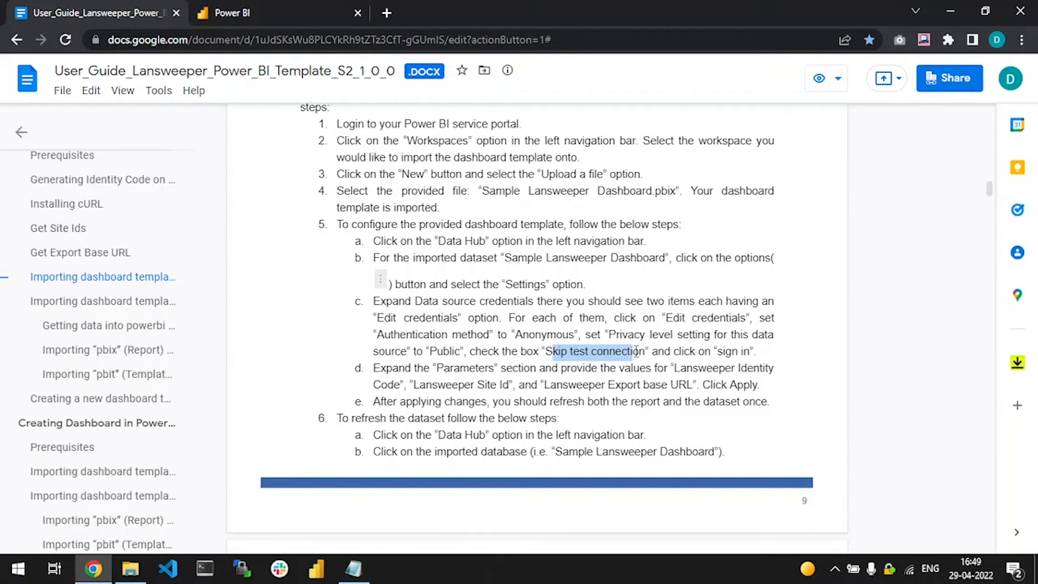
pyautogui.scroll(-3)
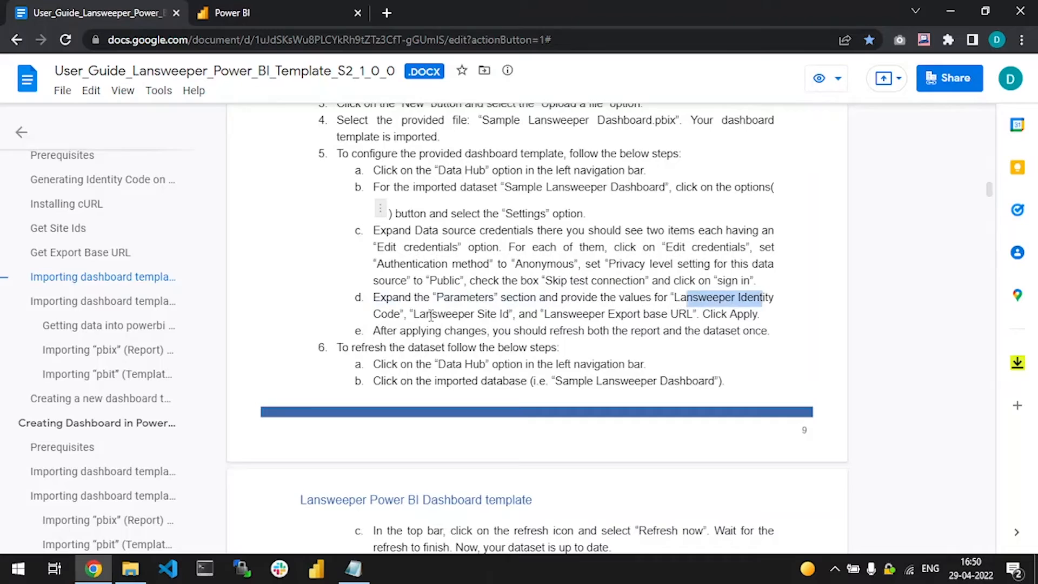
pyautogui.click(570, 314)
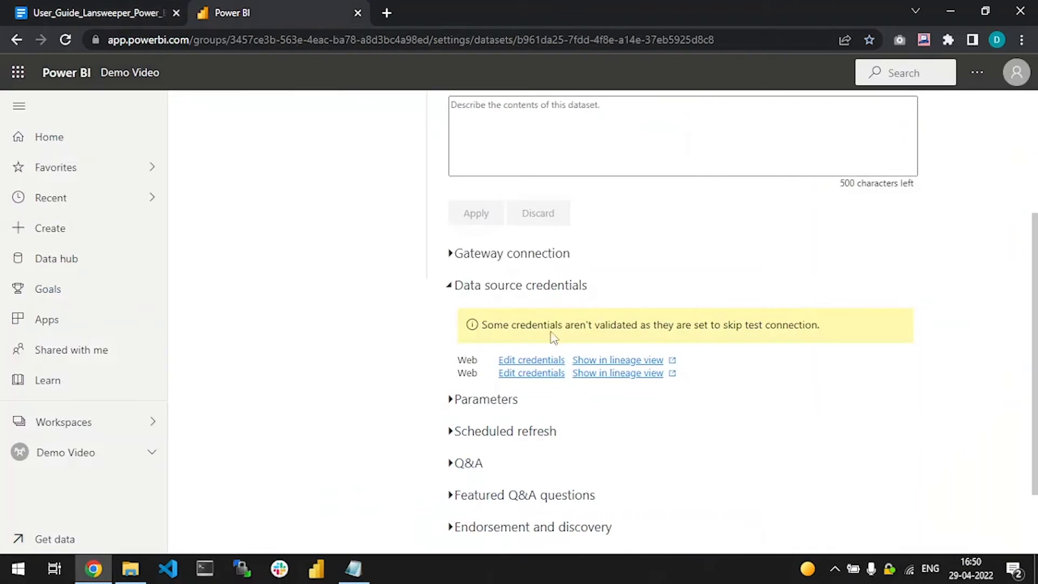
# Step: Fill in the Export base URL, Identity Code and Site Id parameters and apply them
pyautogui.click(96, 13)
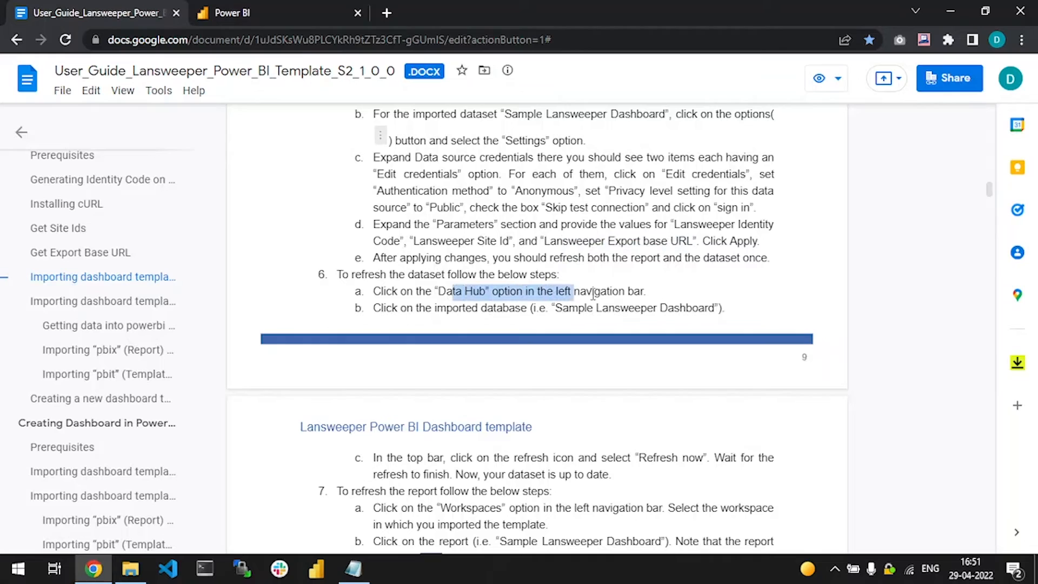
pyautogui.click(231, 13)
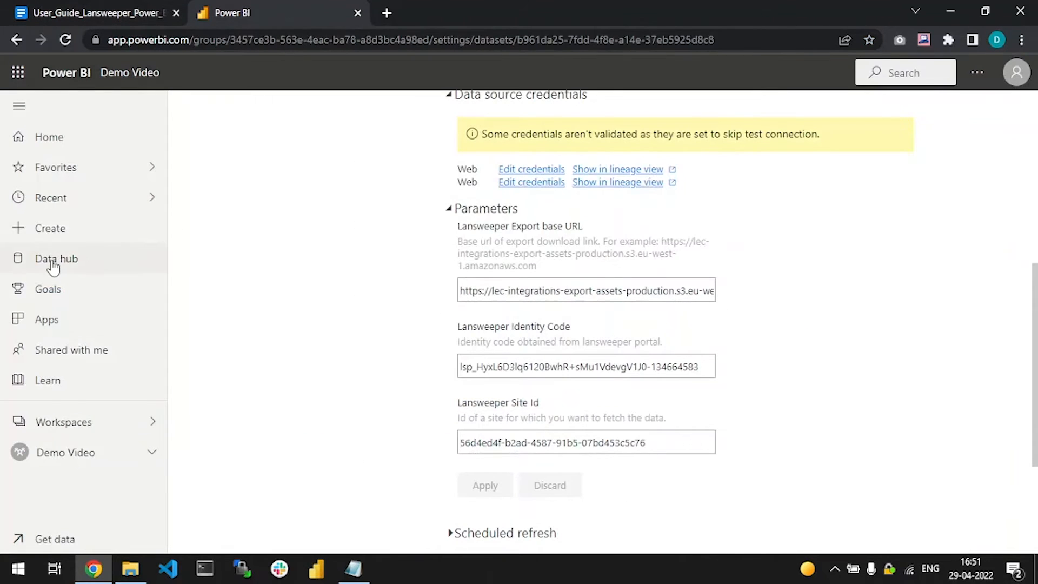
pyautogui.click(96, 13)
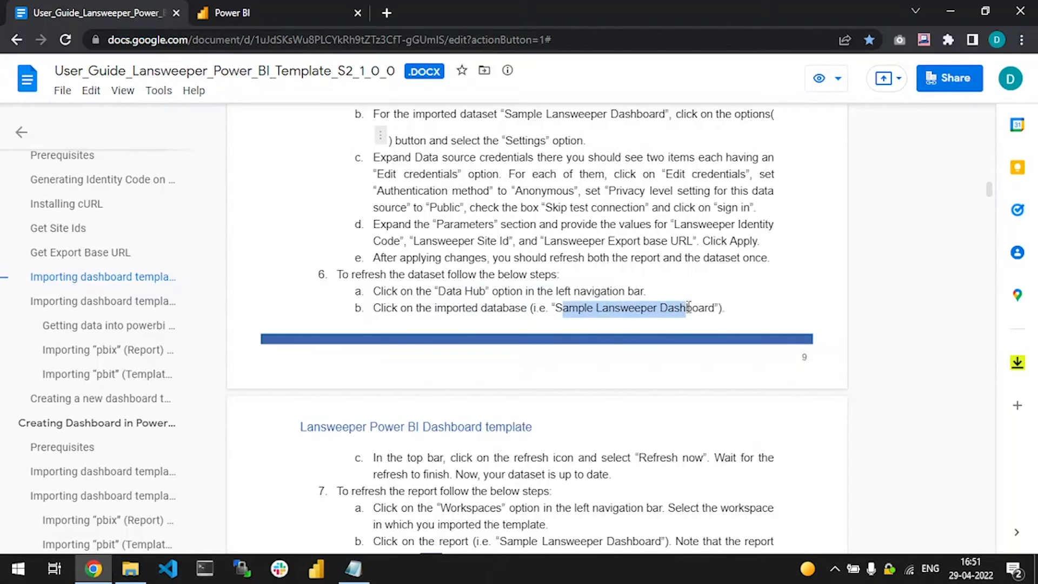
pyautogui.click(231, 13)
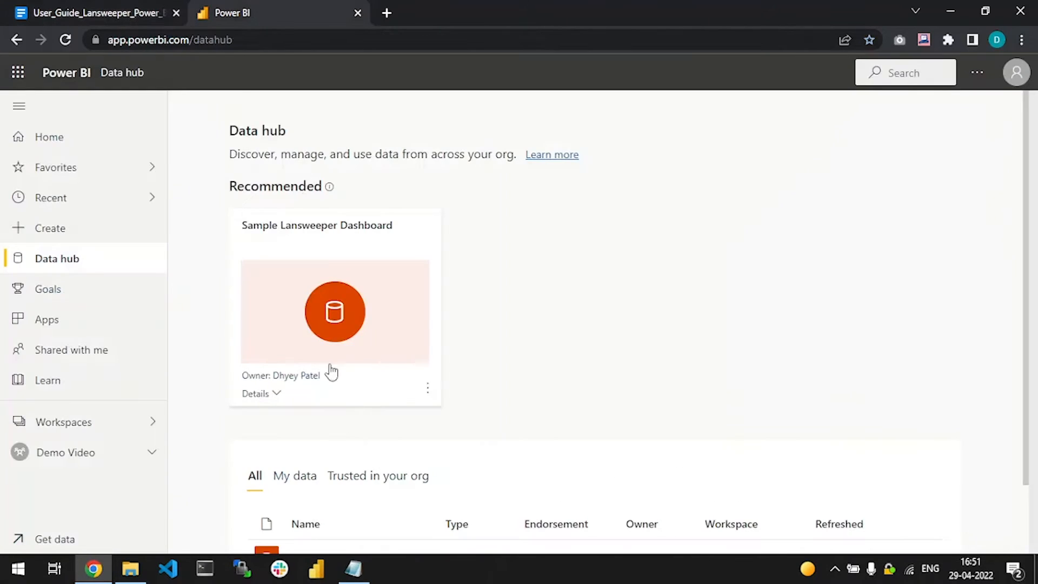
# Step: Go to the Sample Lansweeper Dashboard dataset page via Data hub and refresh its data
pyautogui.click(96, 13)
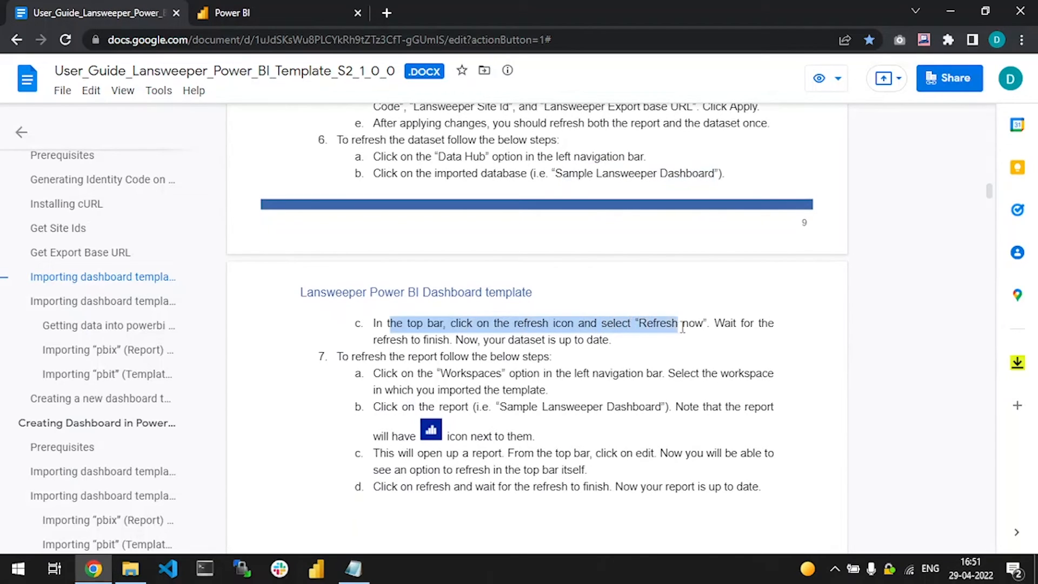
pyautogui.click(233, 13)
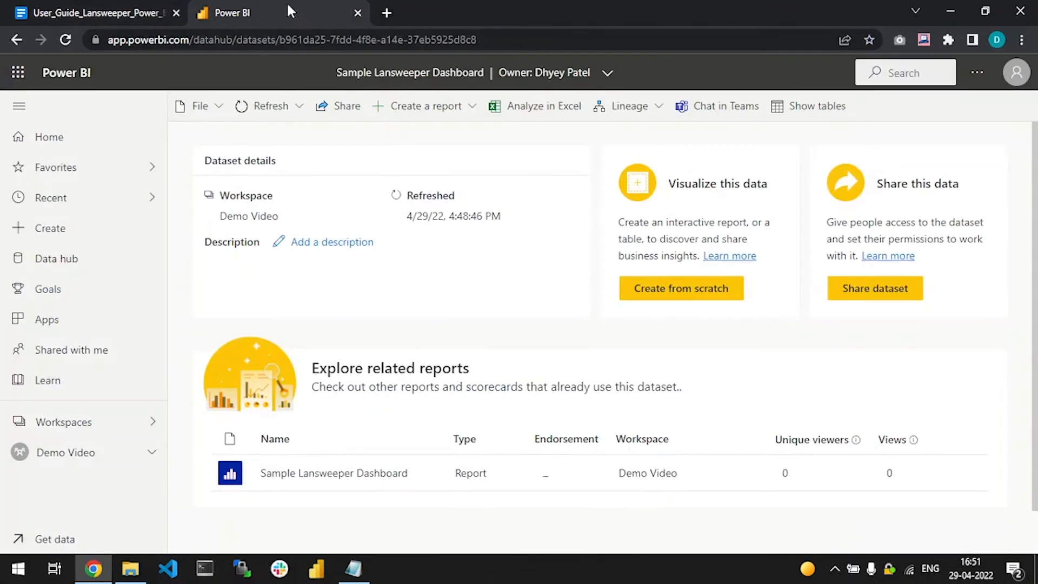
pyautogui.click(96, 13)
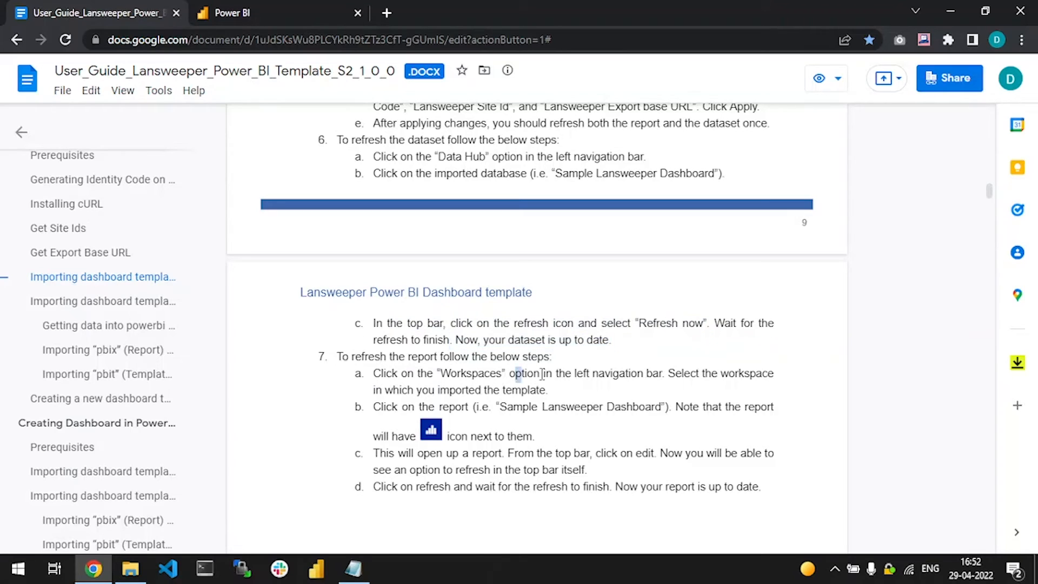
# Step: From Workspaces > Demo Video, bring up the Sample Lansweeper Dashboard report in edit mode with its four pie charts
pyautogui.click(228, 13)
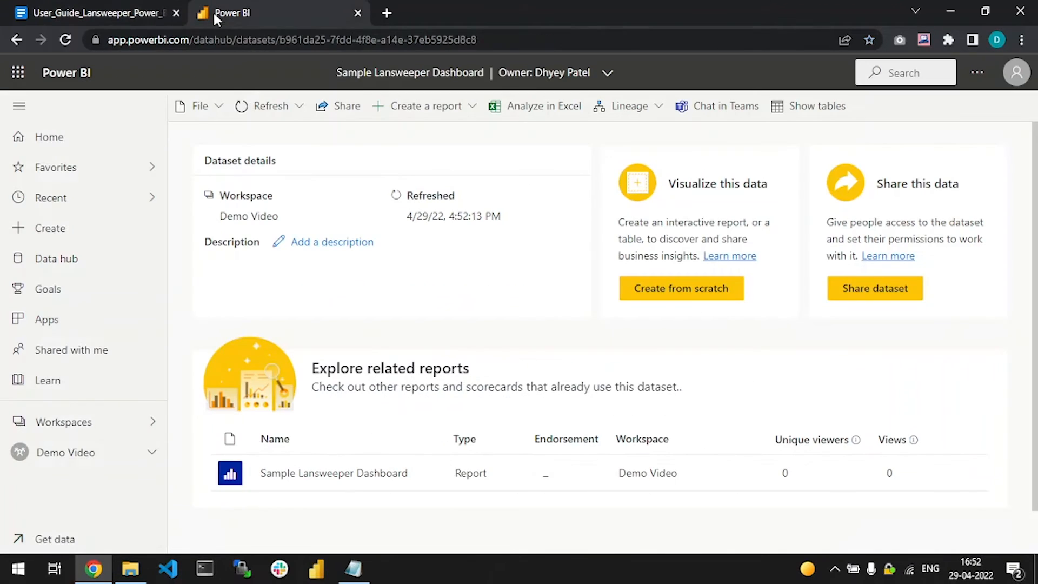
pyautogui.click(63, 421)
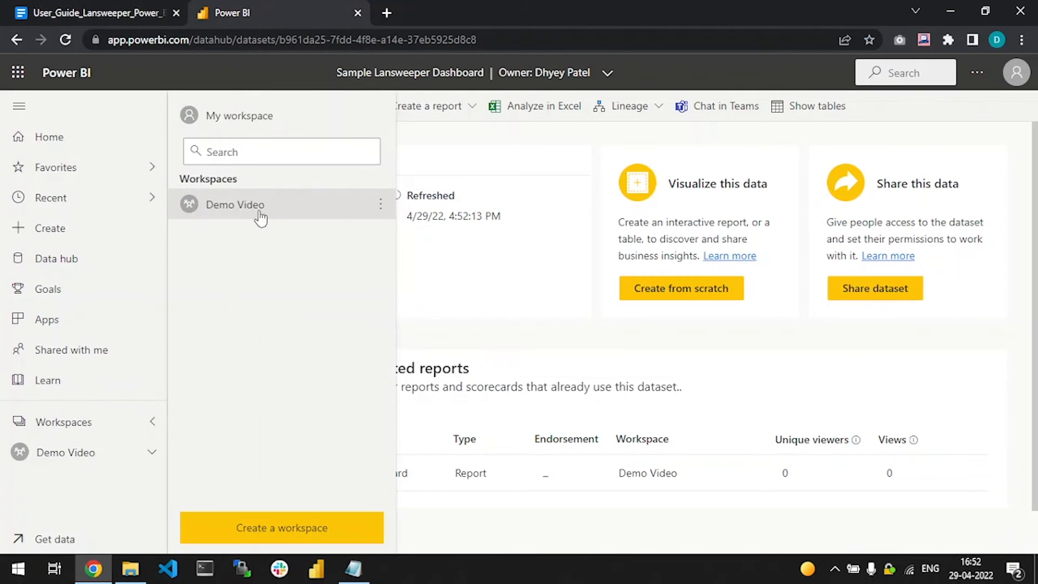
pyautogui.click(93, 13)
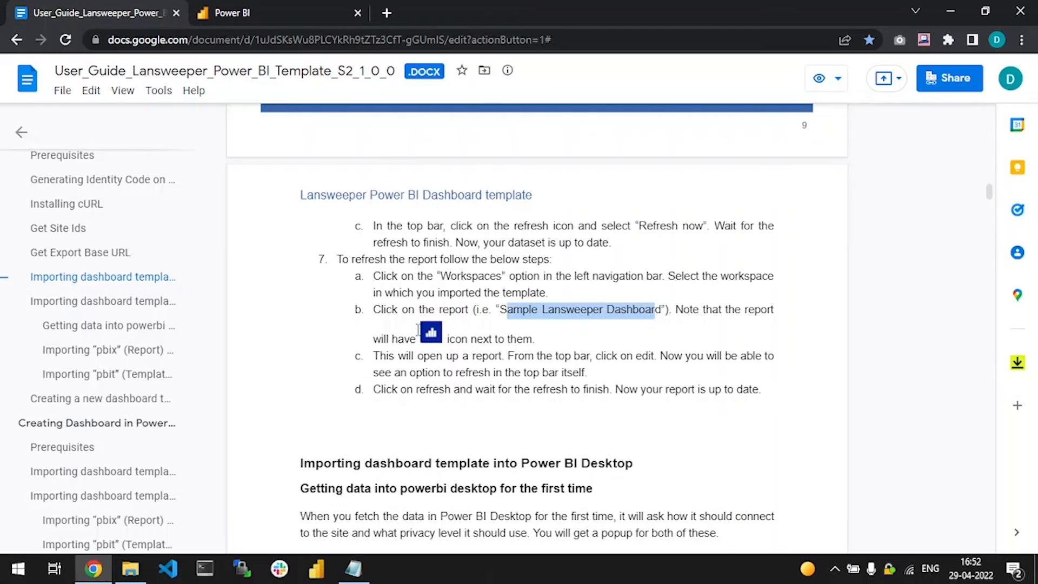
pyautogui.click(231, 13)
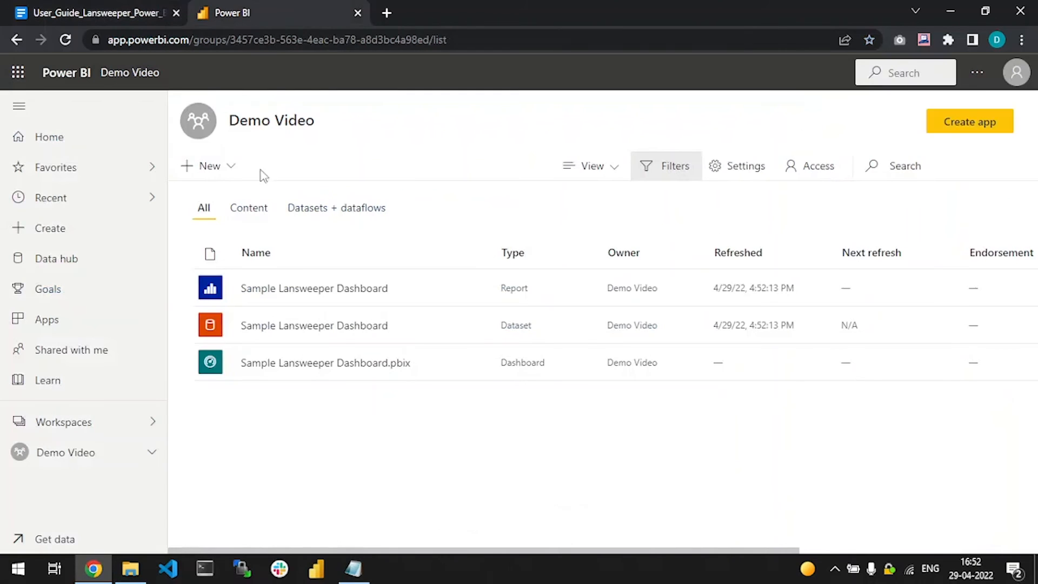
pyautogui.moveTo(314, 288)
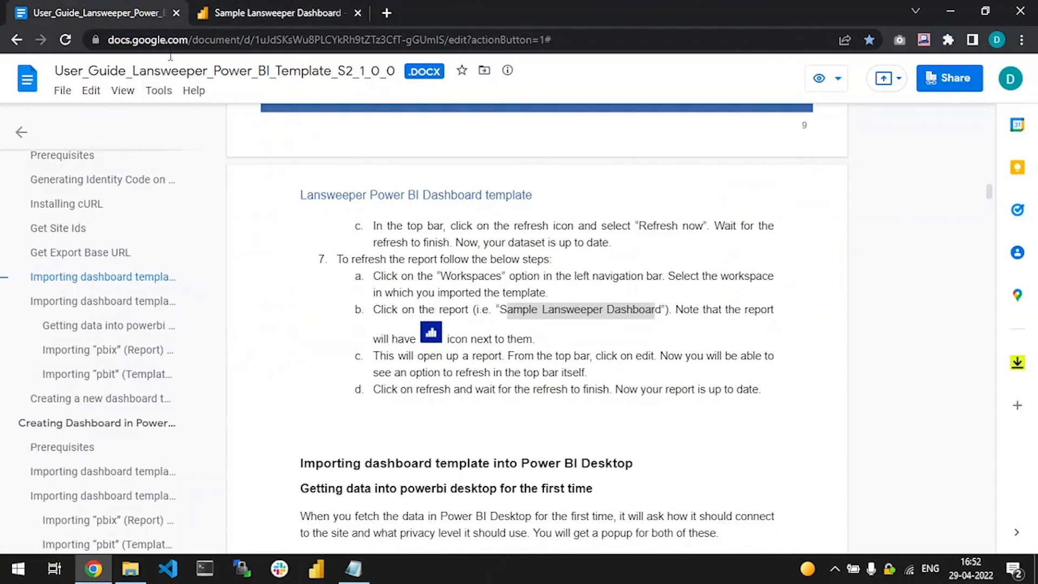
pyautogui.scroll(-3)
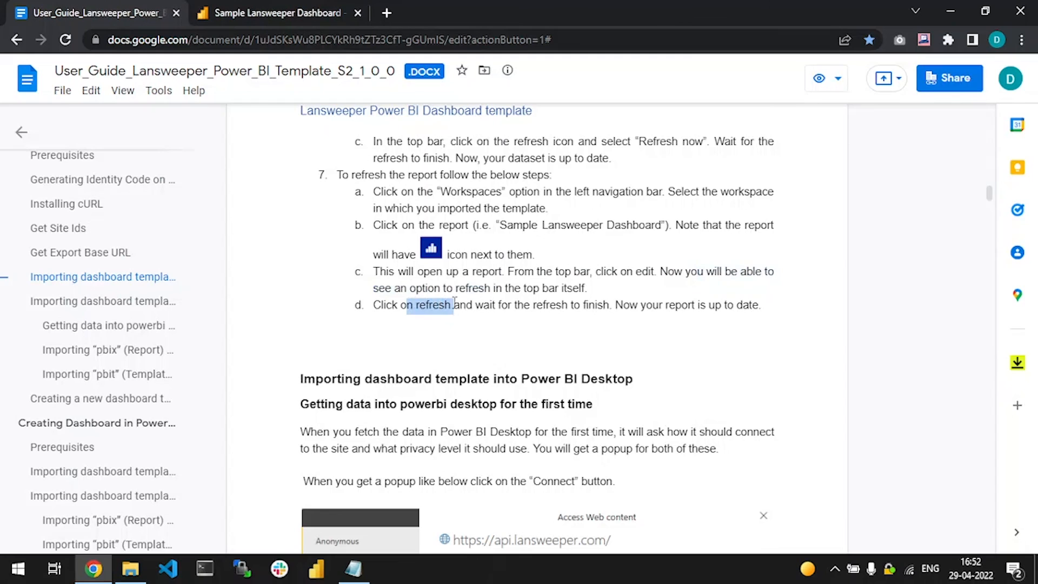
pyautogui.click(276, 13)
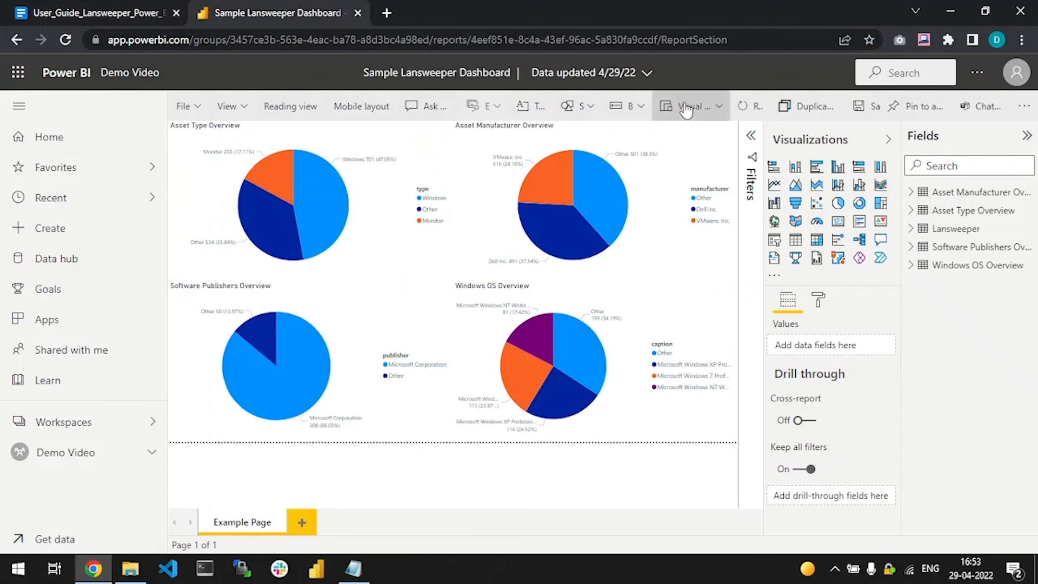